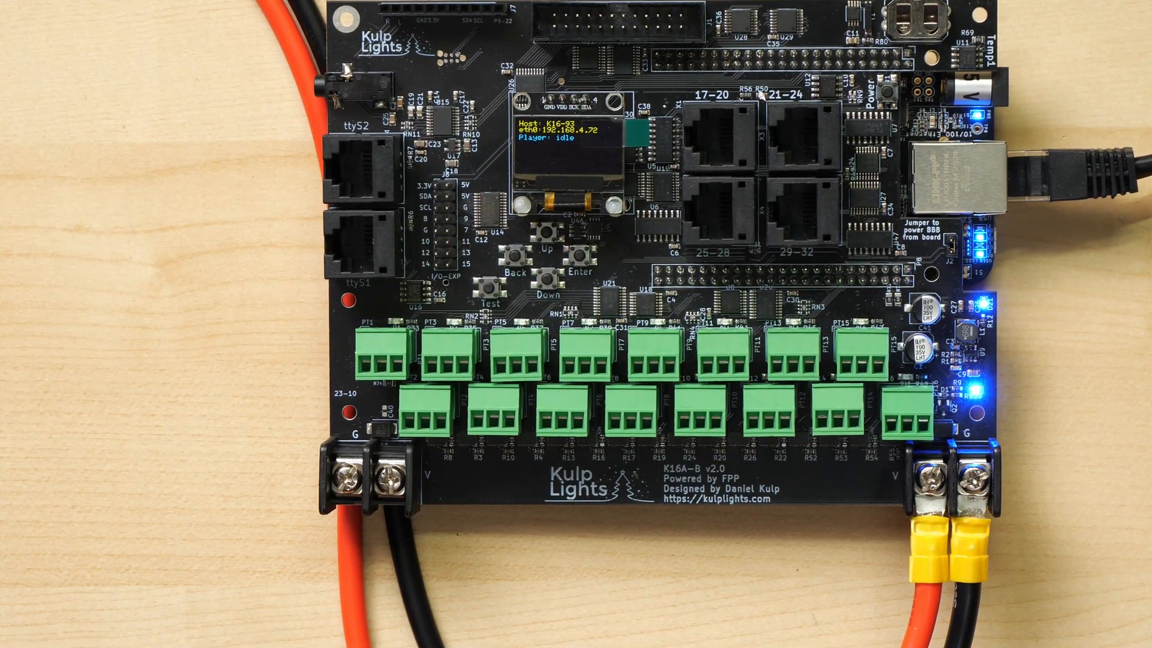
Connect to FPP at 192.168.4.98 and open the Cape Info page from Help
{"action": "type", "text": "192.168.4.98"}
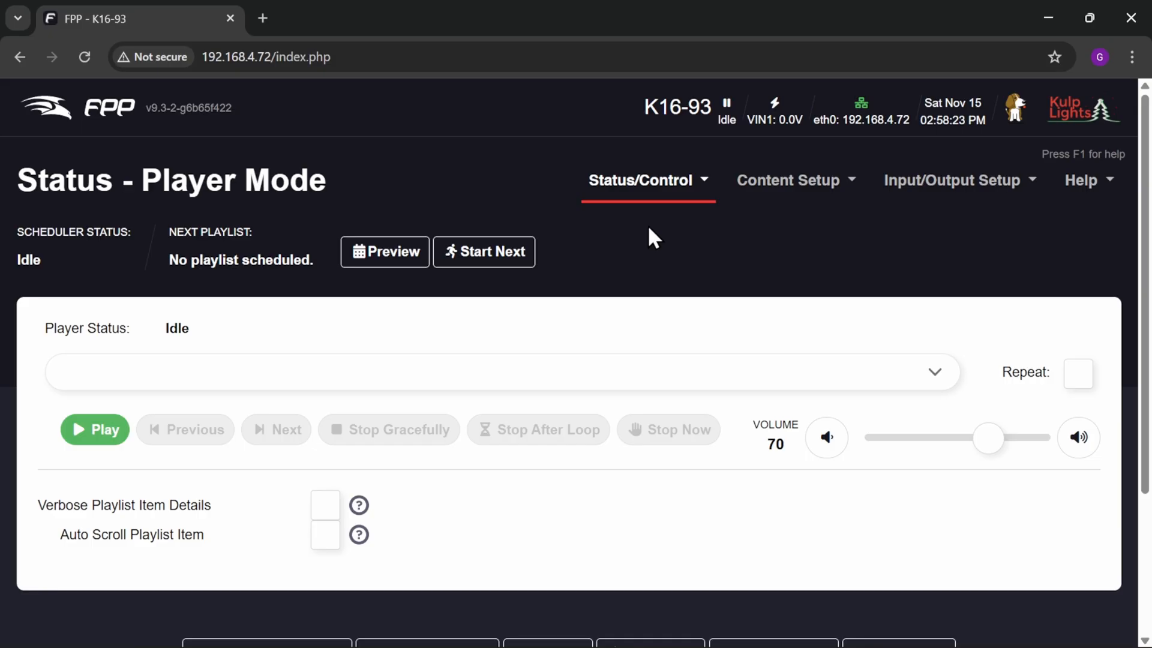
{"action": "mouse_move", "coordinate": [1087, 182]}
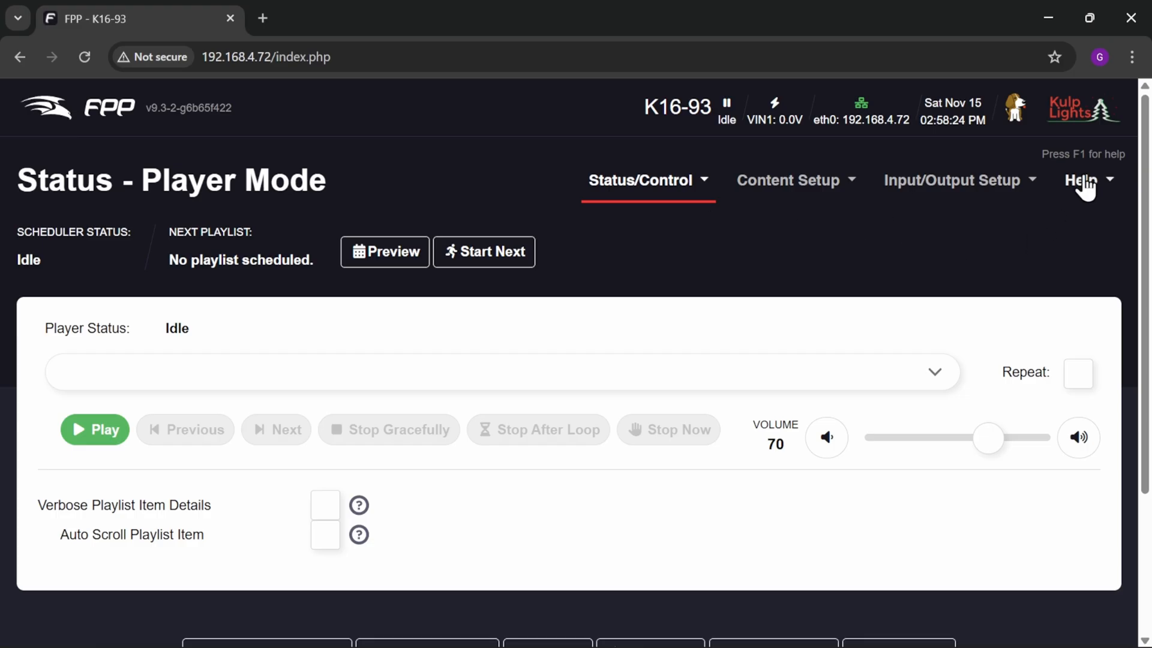
{"action": "left_click", "coordinate": [1081, 180]}
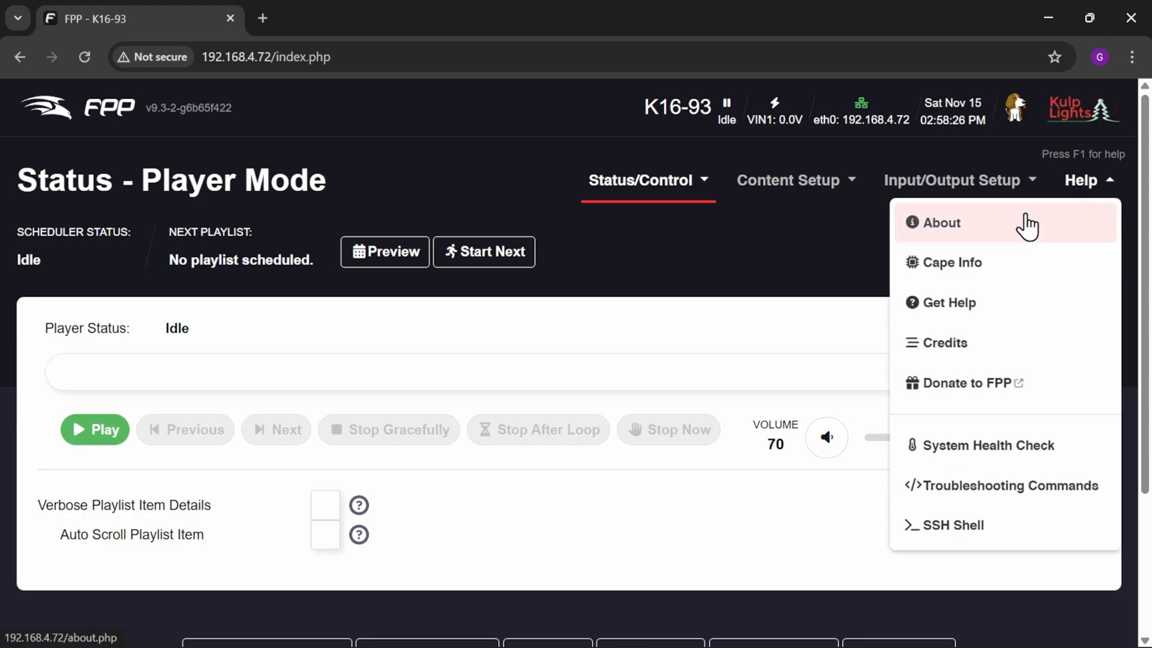
{"action": "left_click", "coordinate": [952, 262]}
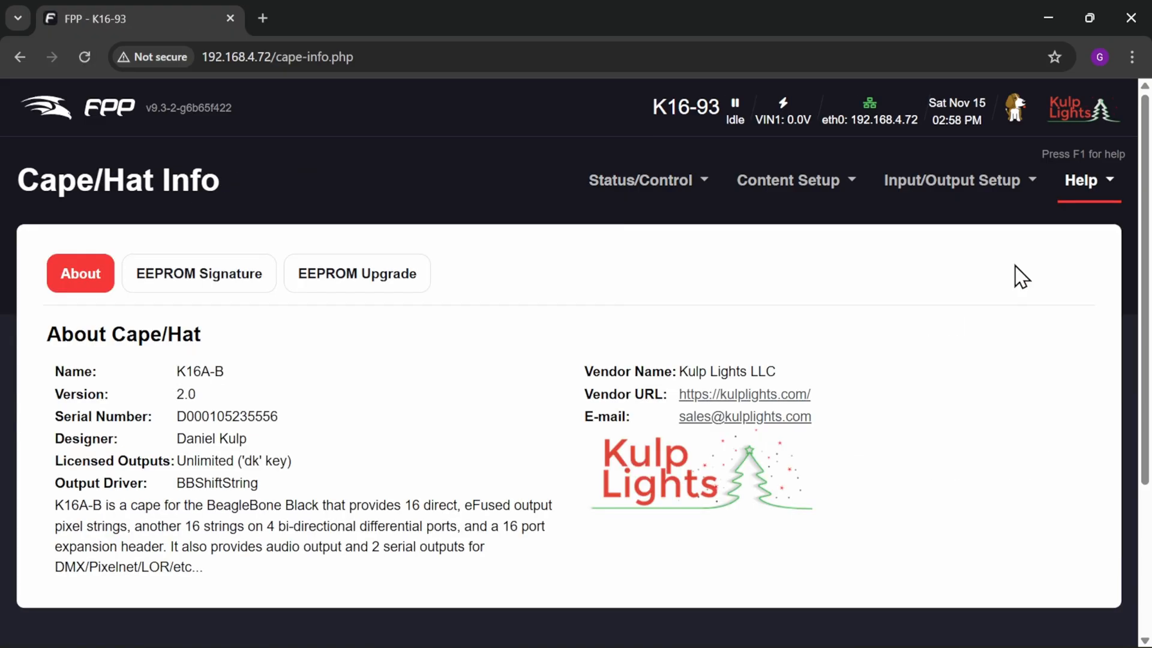
{"action": "mouse_move", "coordinate": [449, 316]}
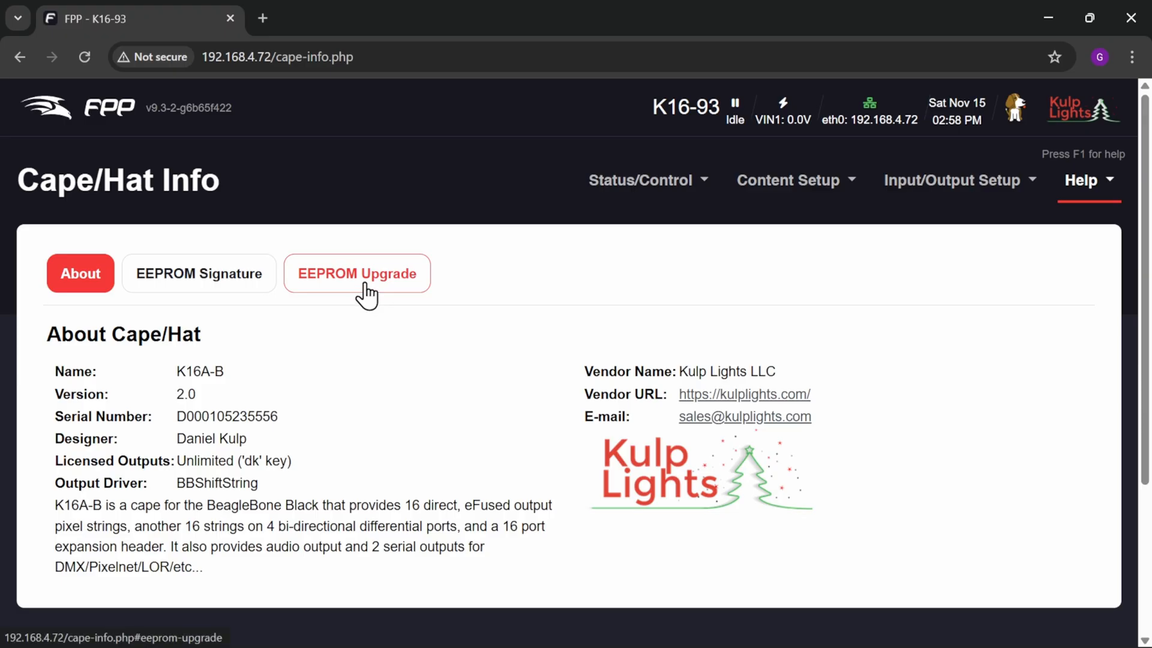
On the EEPROM Upgrade tab, choose vendor Kulp Lights, cape K16A-B, then open the version list
{"action": "left_click", "coordinate": [357, 274]}
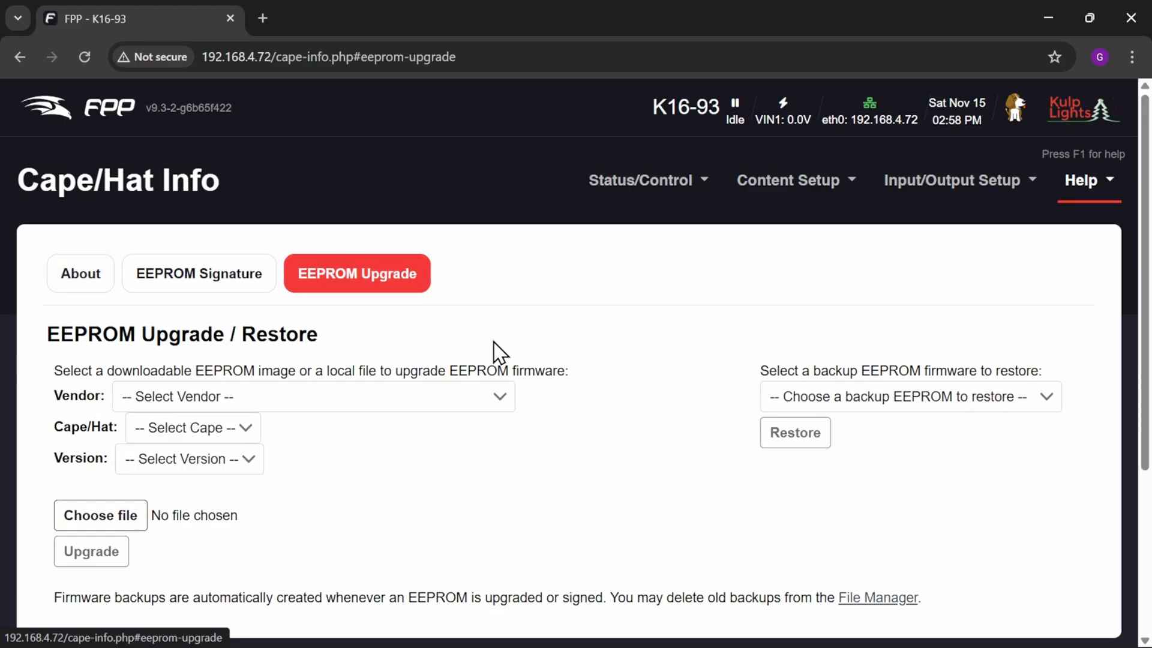
{"action": "scroll", "scroll_direction": "down", "scroll_amount": 3}
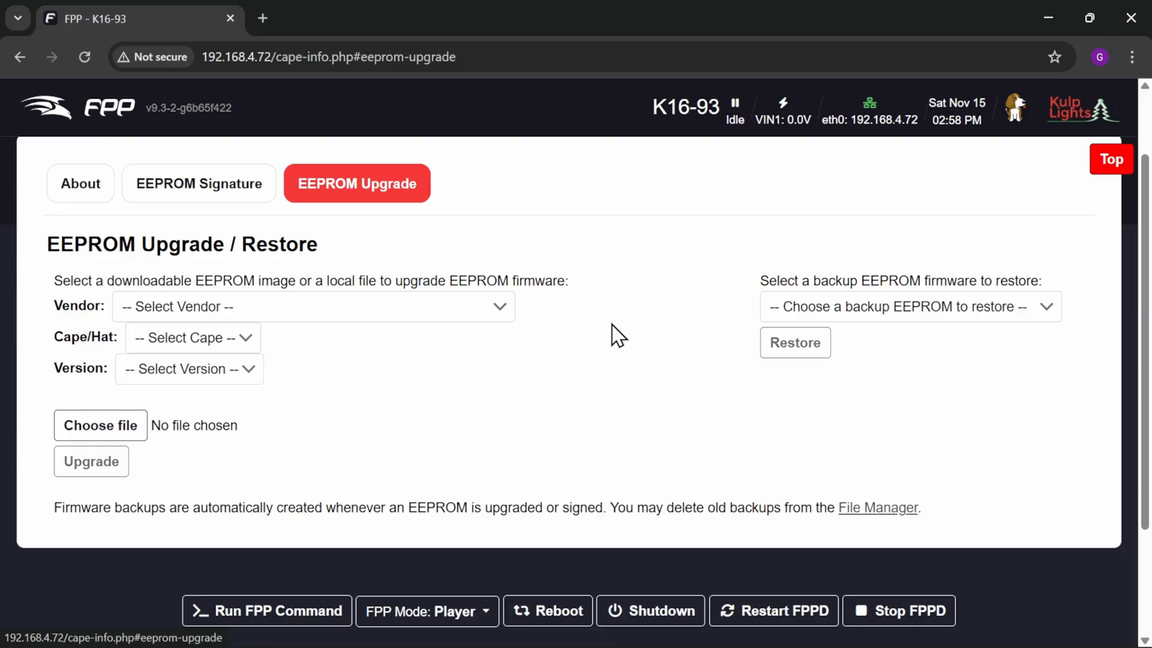
{"action": "left_click", "coordinate": [312, 306]}
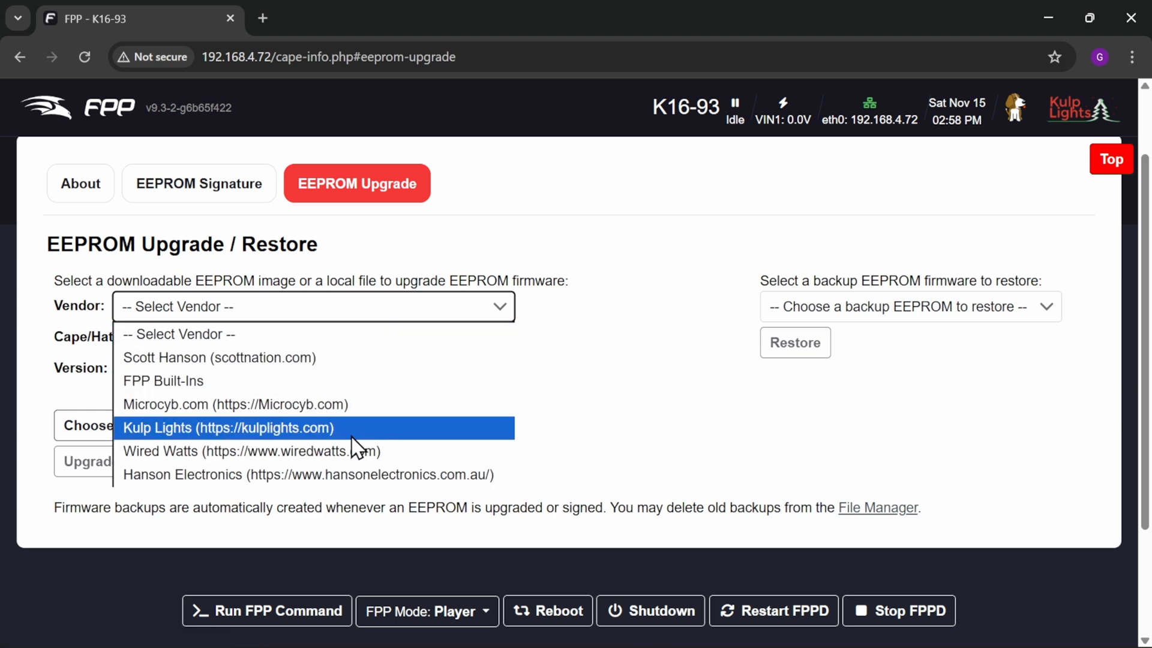
{"action": "left_click", "coordinate": [228, 428]}
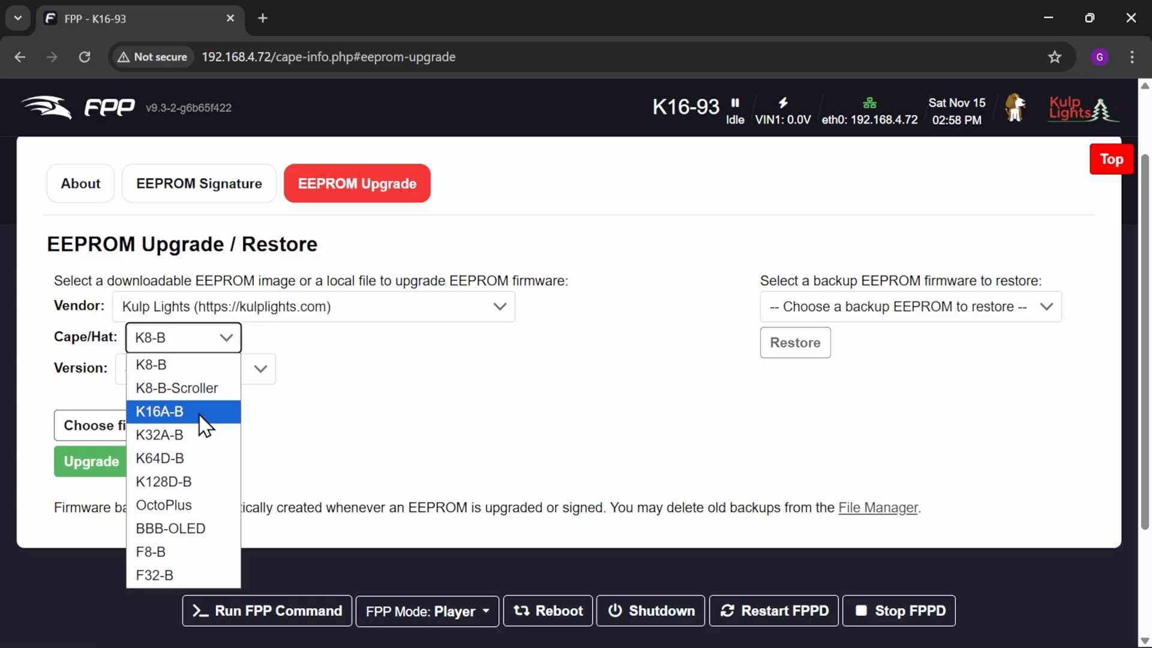
{"action": "left_click", "coordinate": [160, 412]}
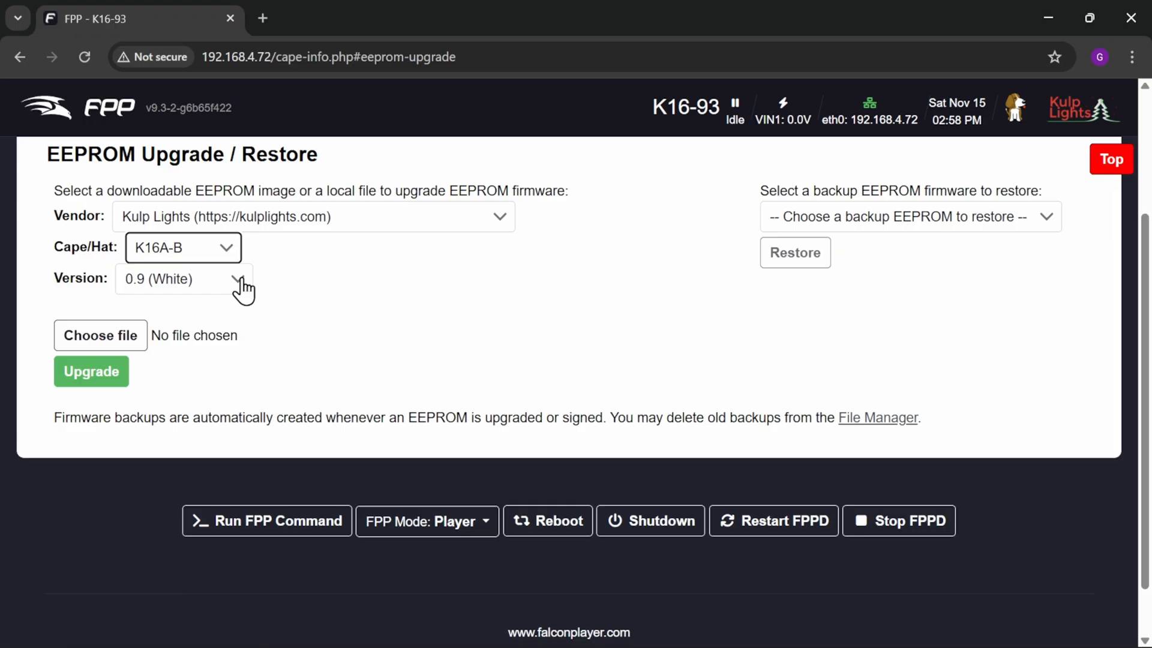
{"action": "left_click", "coordinate": [183, 278]}
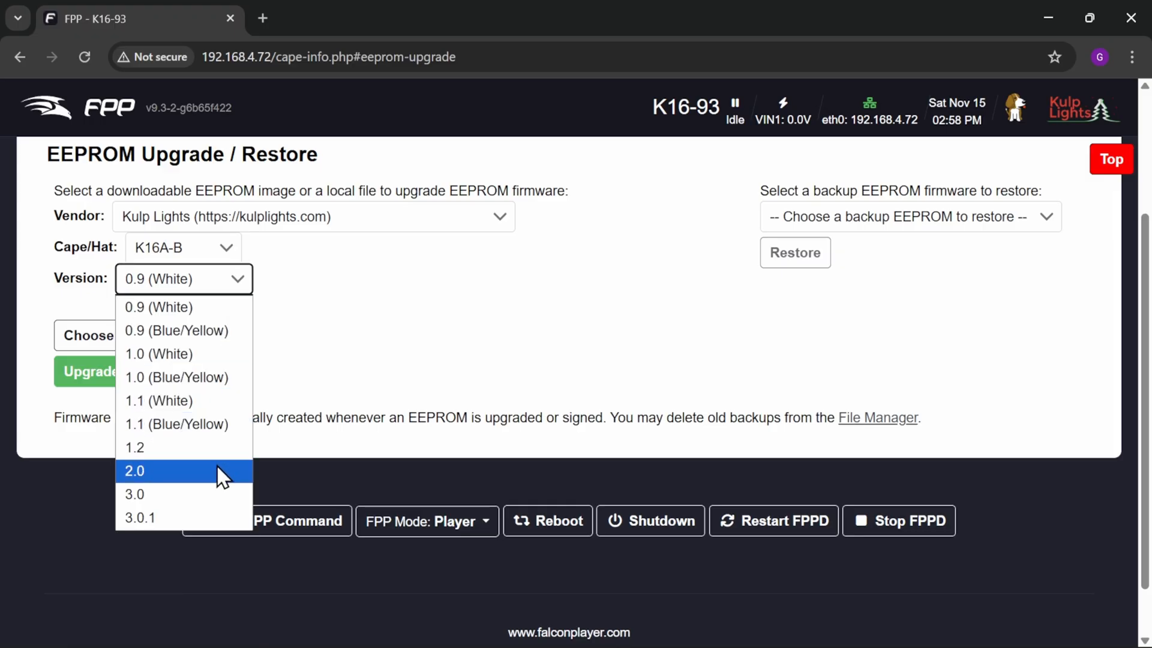